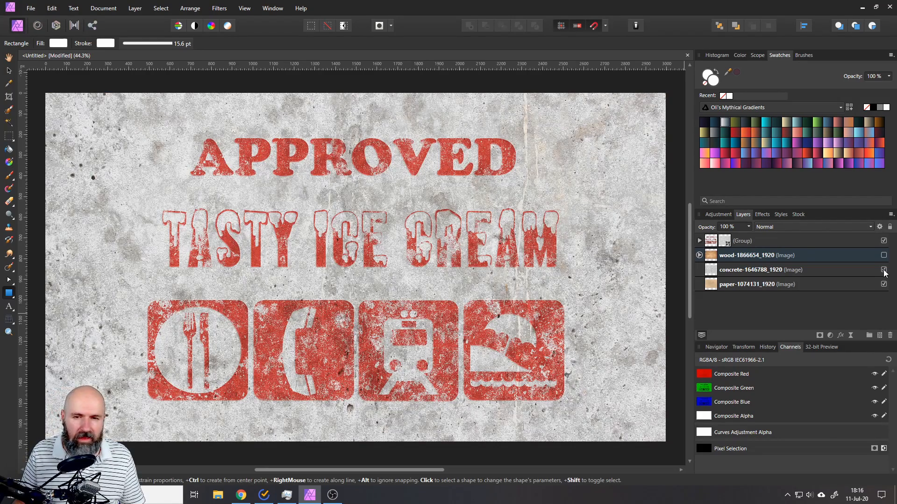
Delete the old design layers, leaving only the hidden concrete texture above the paper
click(883, 255)
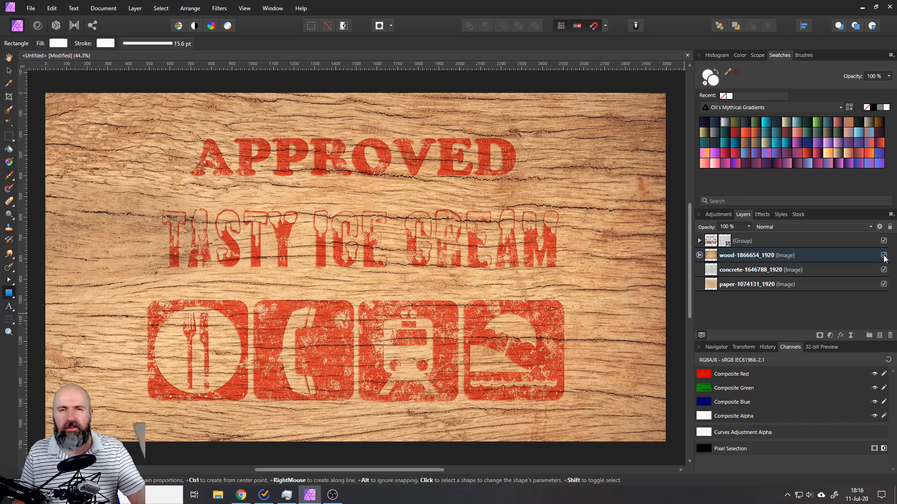
click(884, 255)
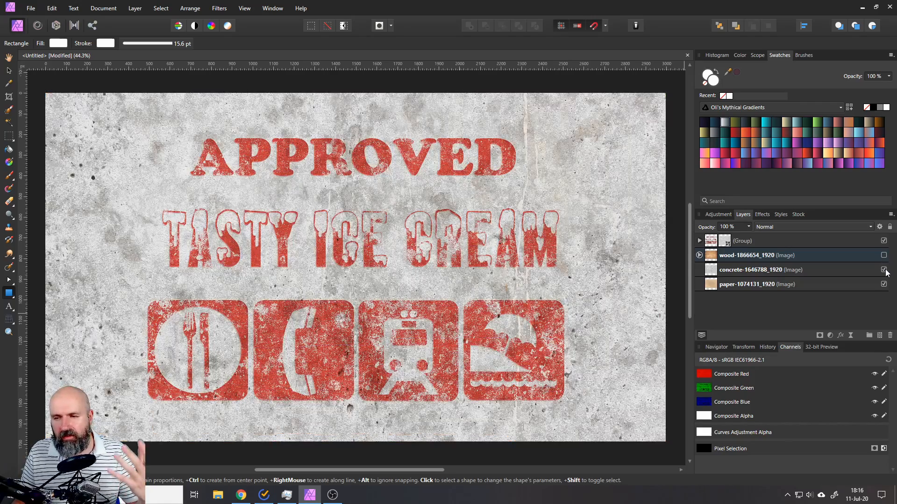
click(884, 270)
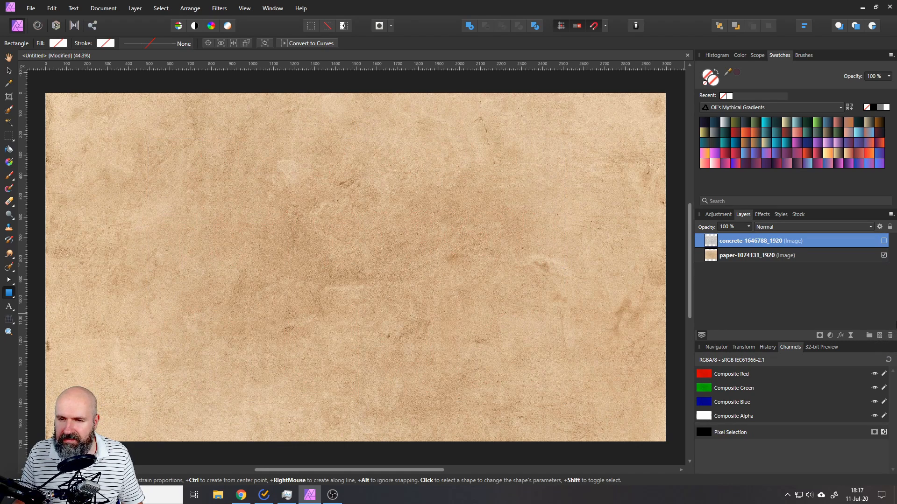
mouse_move(744, 257)
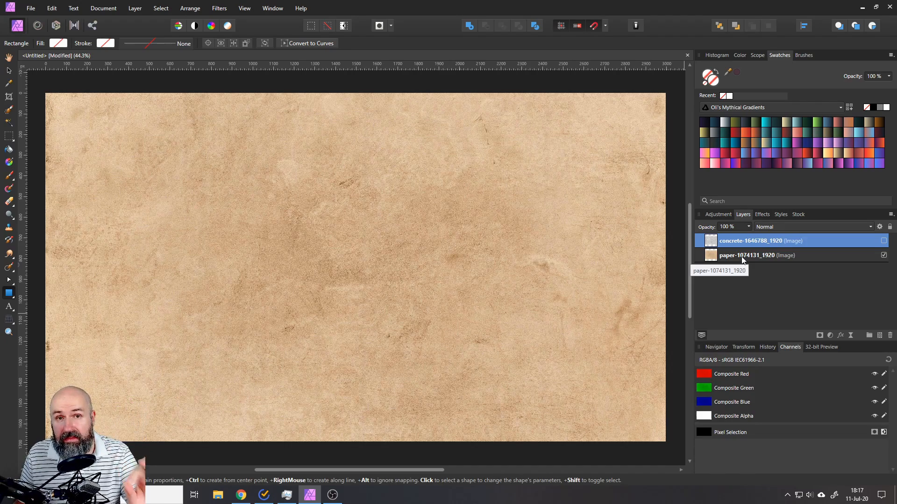
click(884, 241)
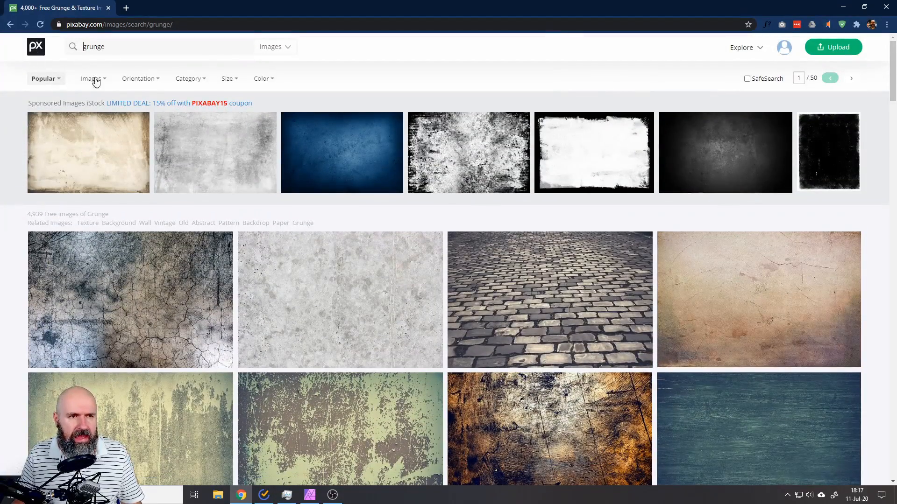
mouse_move(183, 341)
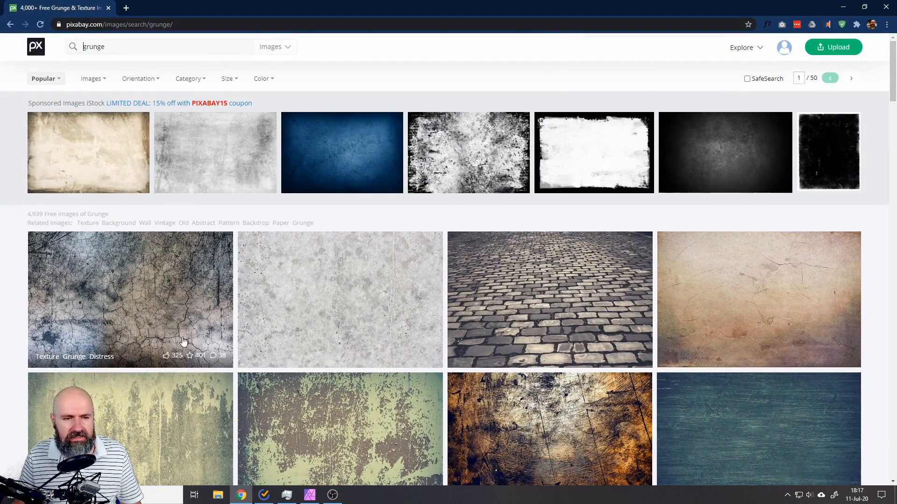
Scroll down through Pixabay's free grunge texture search results in Chrome
scroll(down, 3)
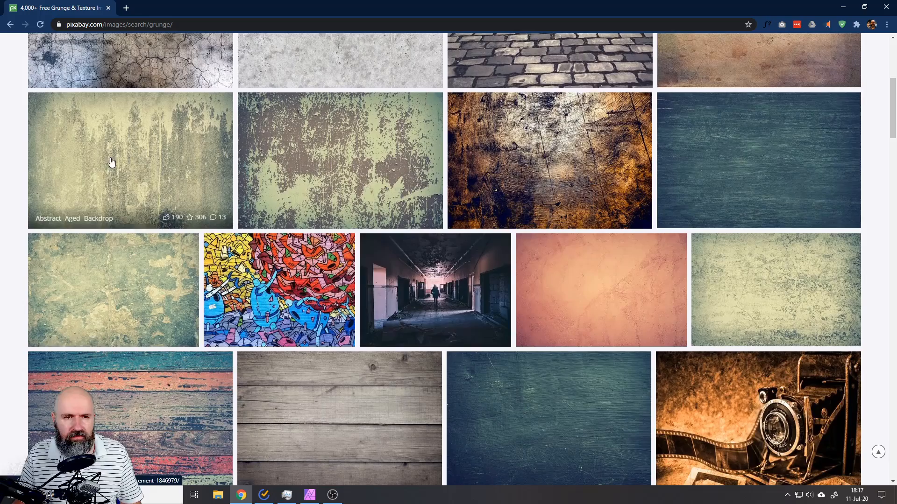
scroll(down, 3)
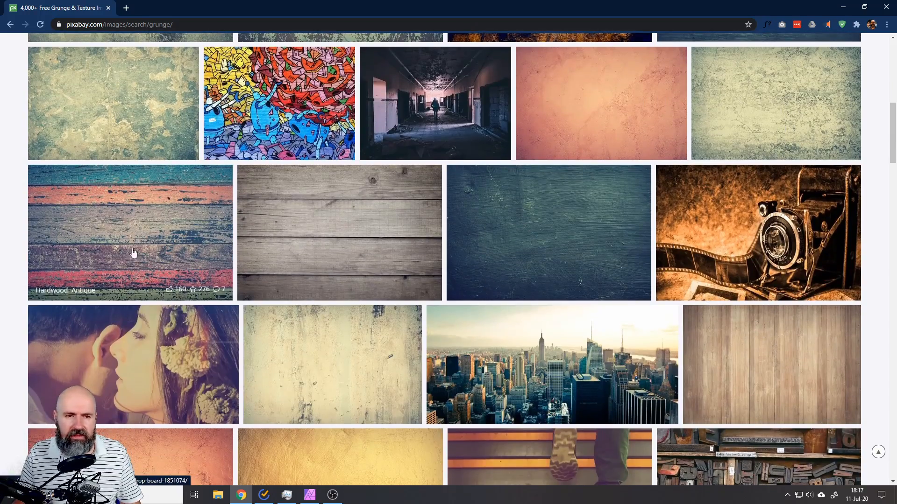
scroll(down, 3)
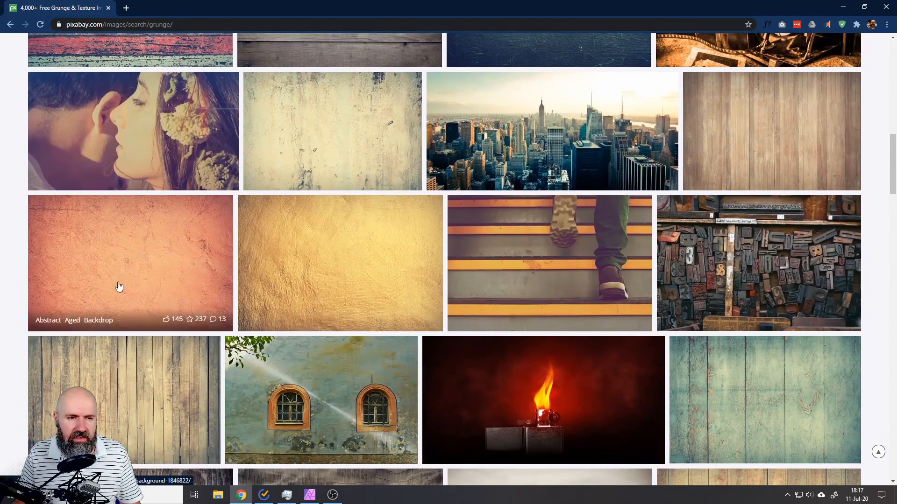
scroll(down, 3)
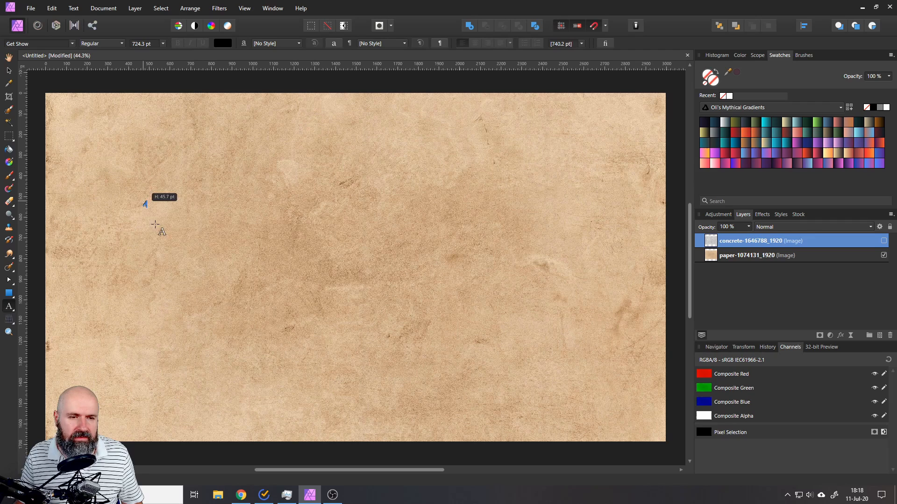
Type 'Hello' as a large black script text layer on the paper
text(H)
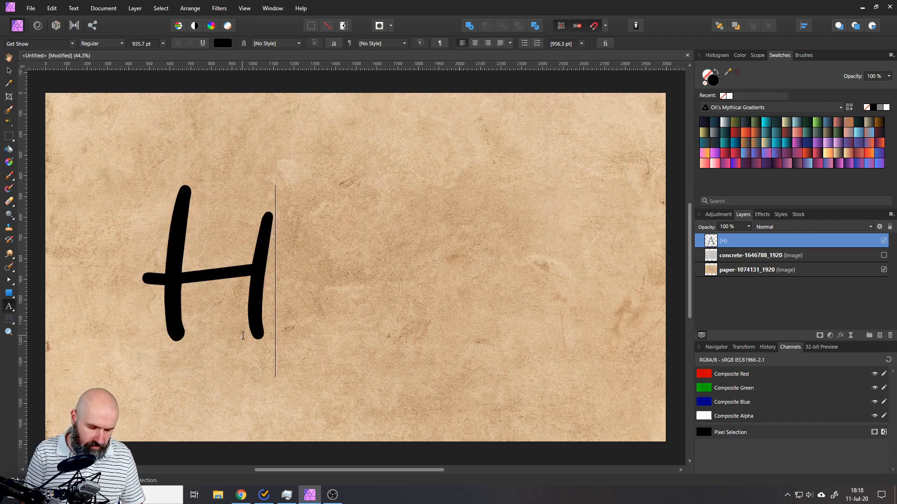
text(ello)
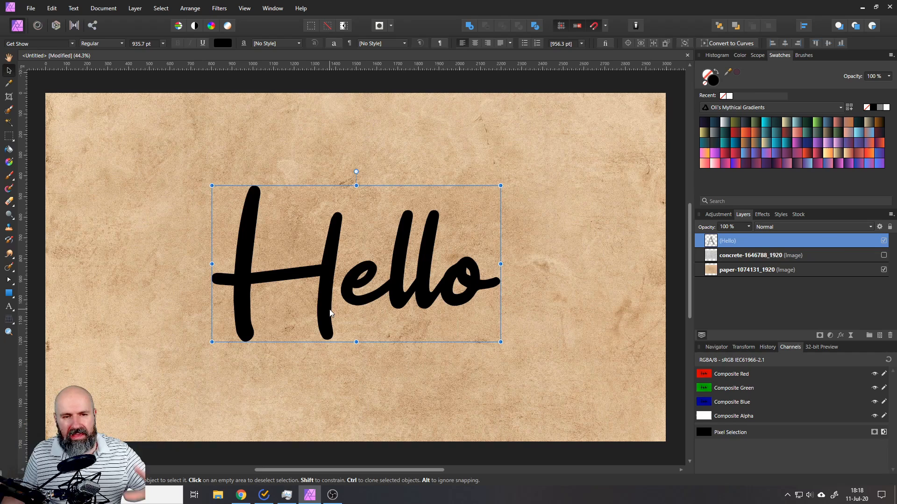
Draw a rectangle around Hello with no fill and a white 40 pt stroke
click(10, 294)
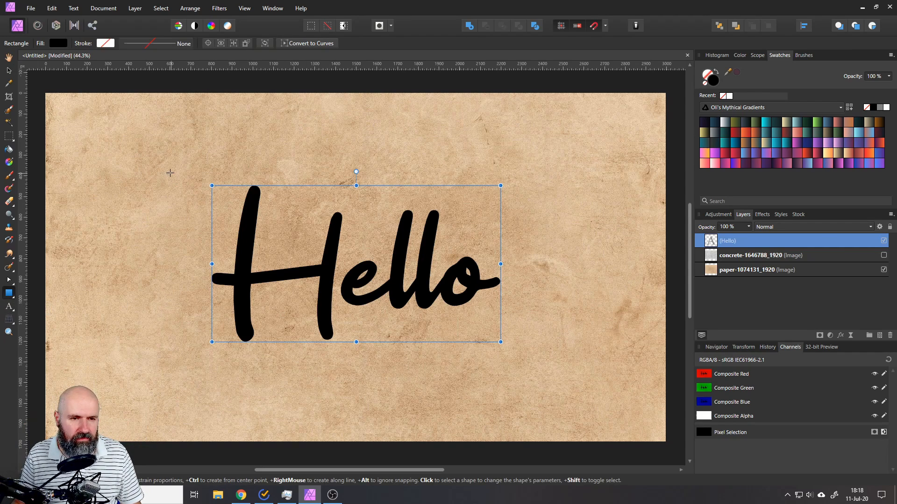
drag(212, 186, 501, 342)
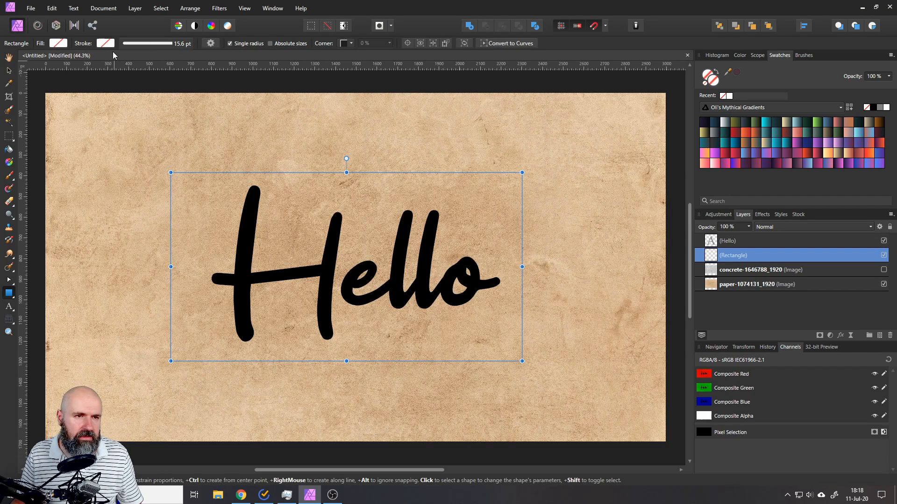
click(105, 43)
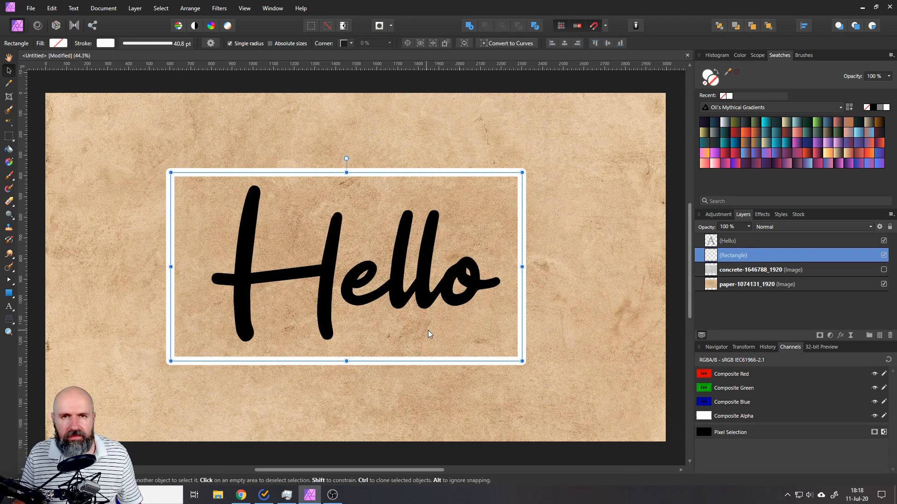
mouse_move(451, 335)
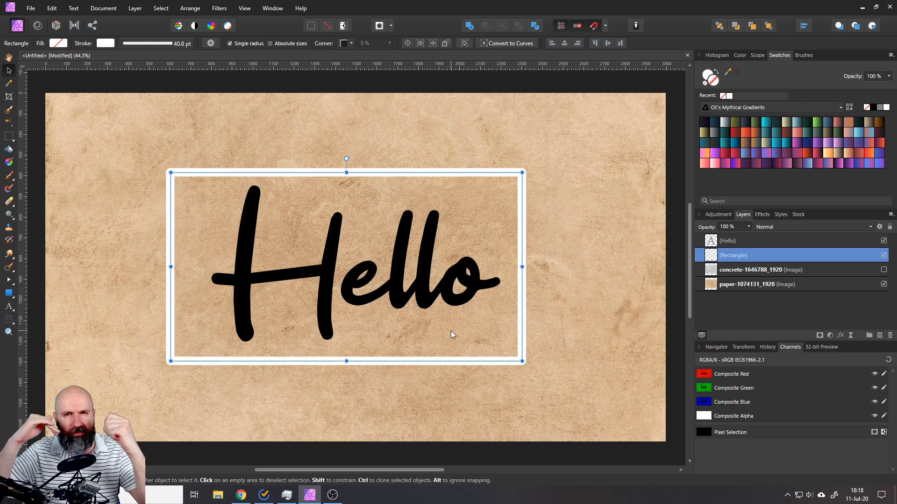
mouse_move(480, 315)
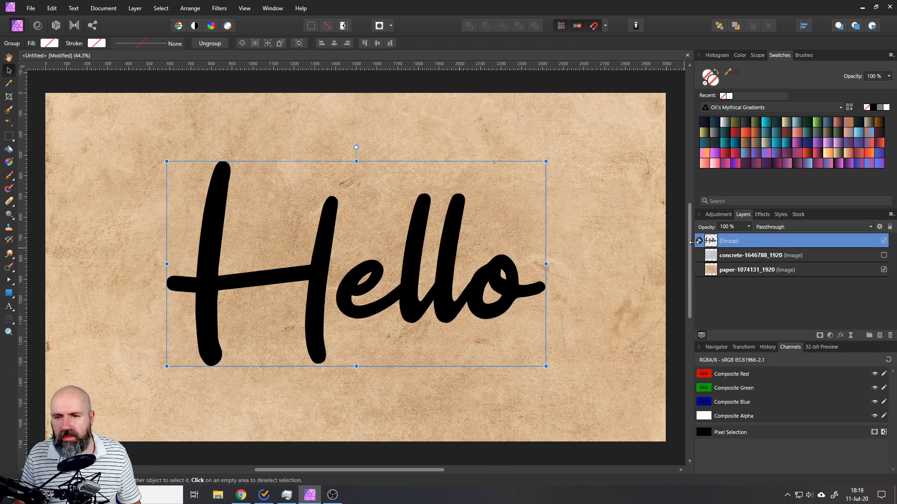
Expand the new Hello group in the Layers panel to show its text layer
click(698, 240)
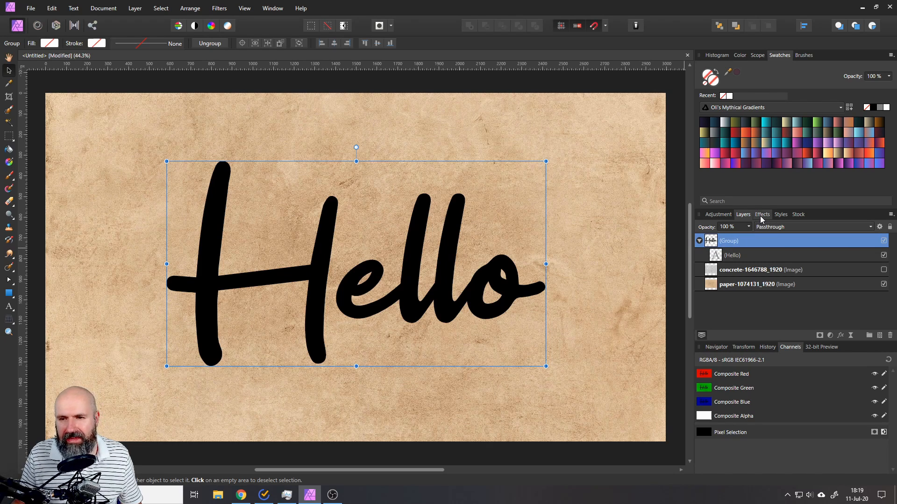
Open the group's Color Overlay colour picker and try blue and green tints
click(762, 214)
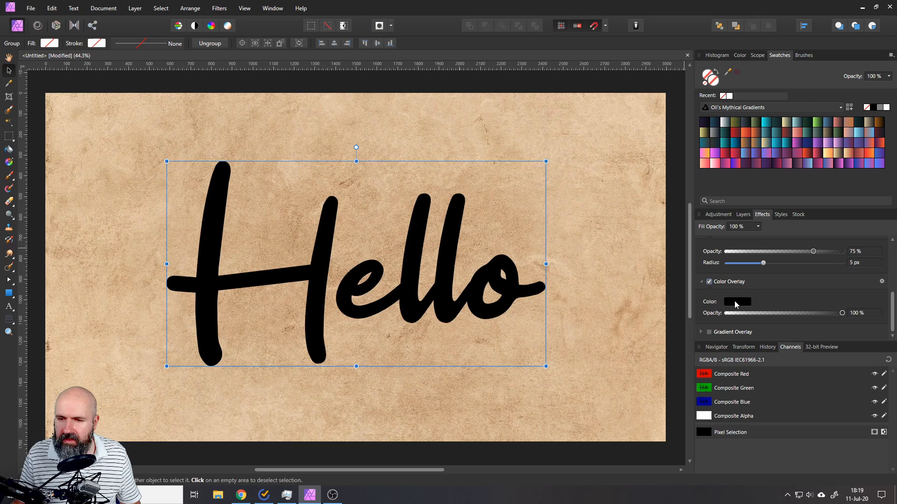
click(737, 301)
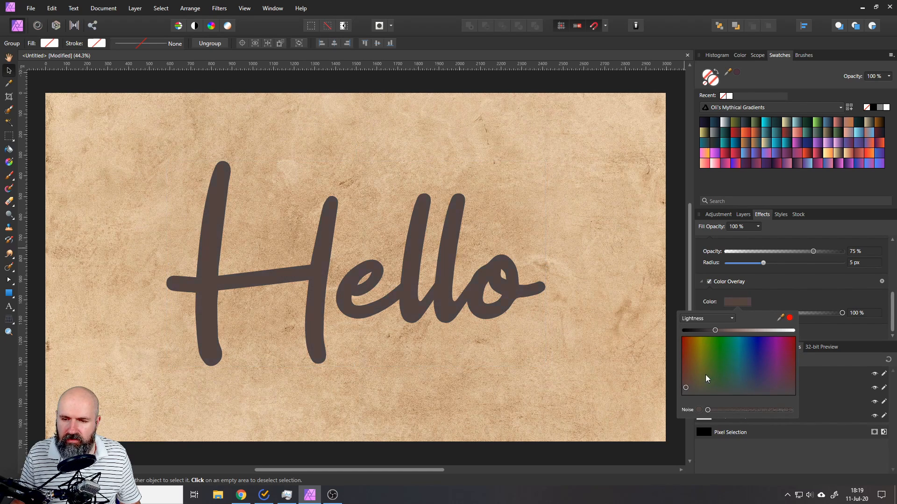
click(750, 352)
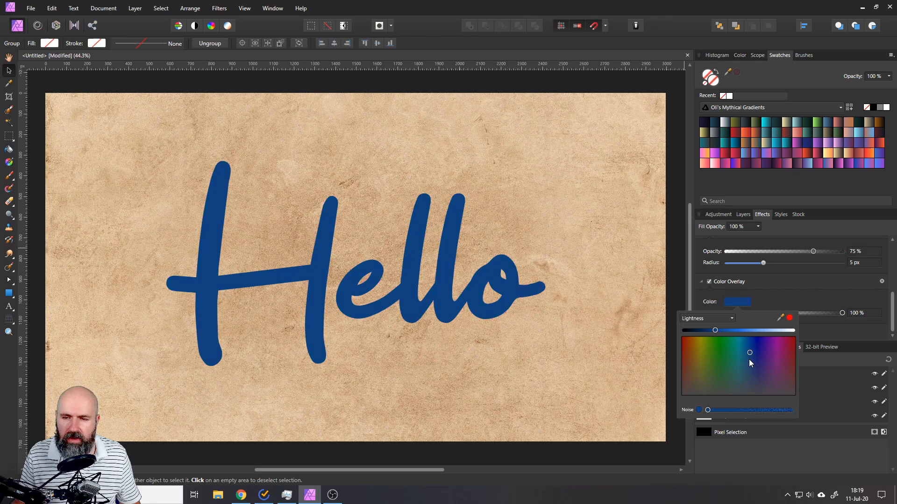
click(729, 349)
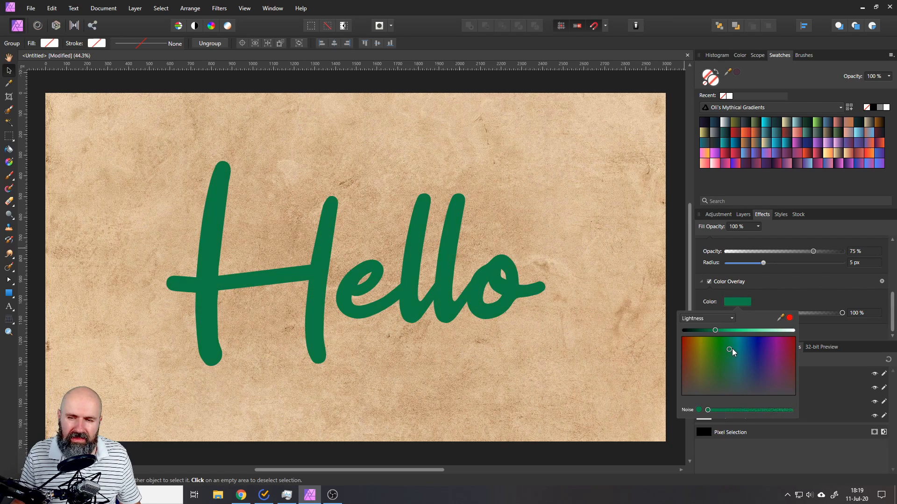
click(733, 349)
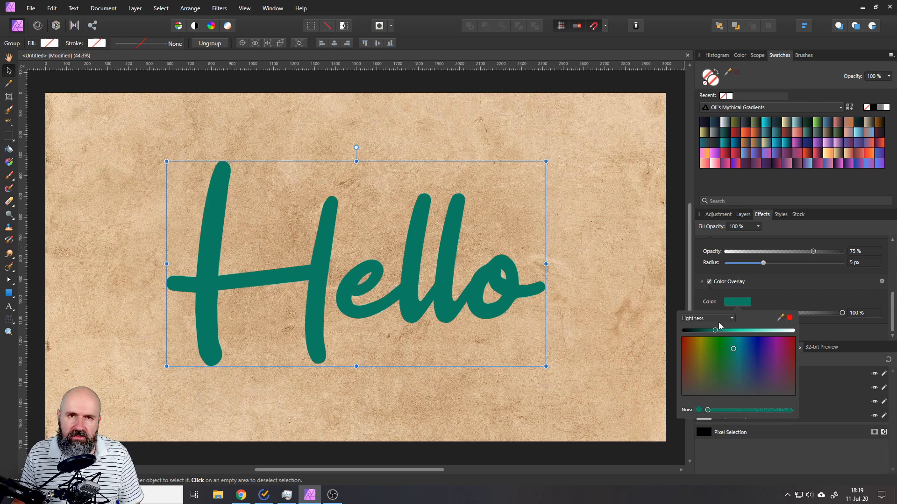
Keep Lightness picker mode and drag the lightness slider down to deep green
click(706, 318)
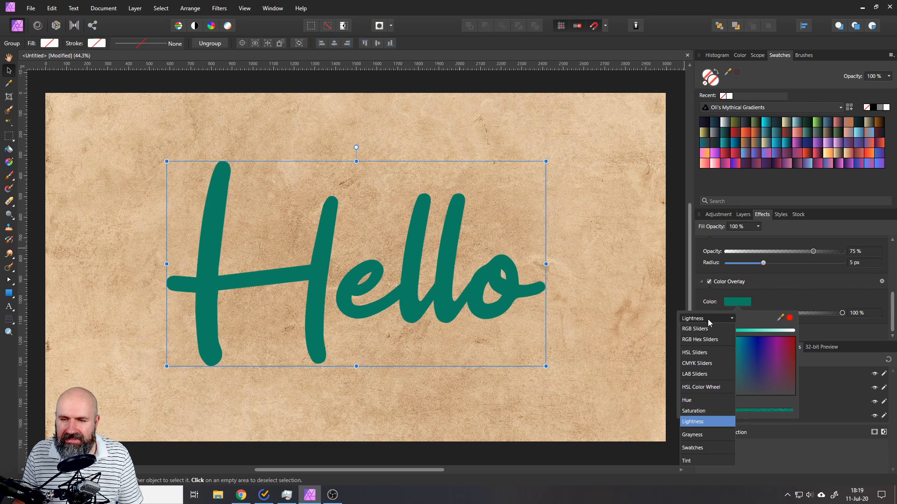
click(692, 421)
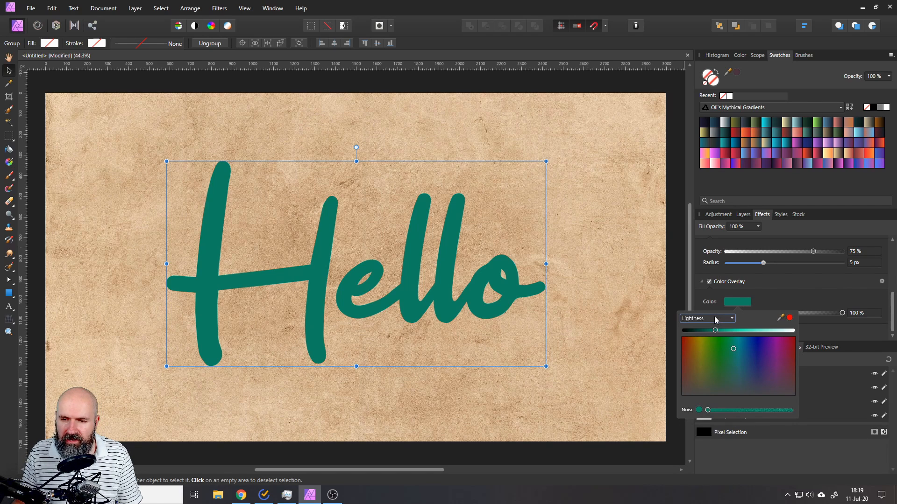
click(707, 318)
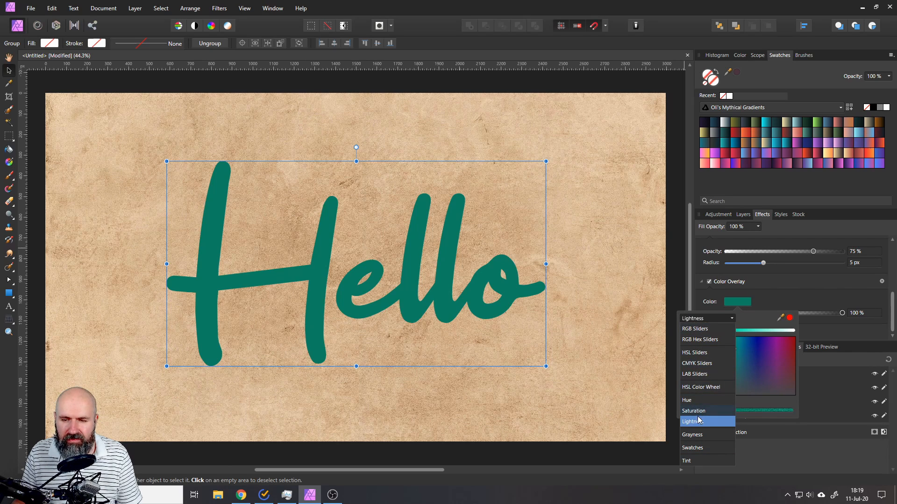
click(698, 422)
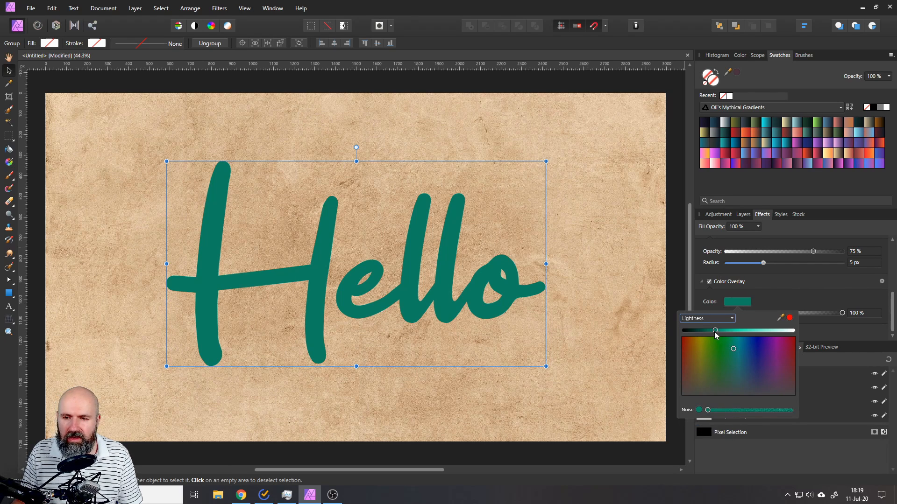
drag(714, 330, 733, 330)
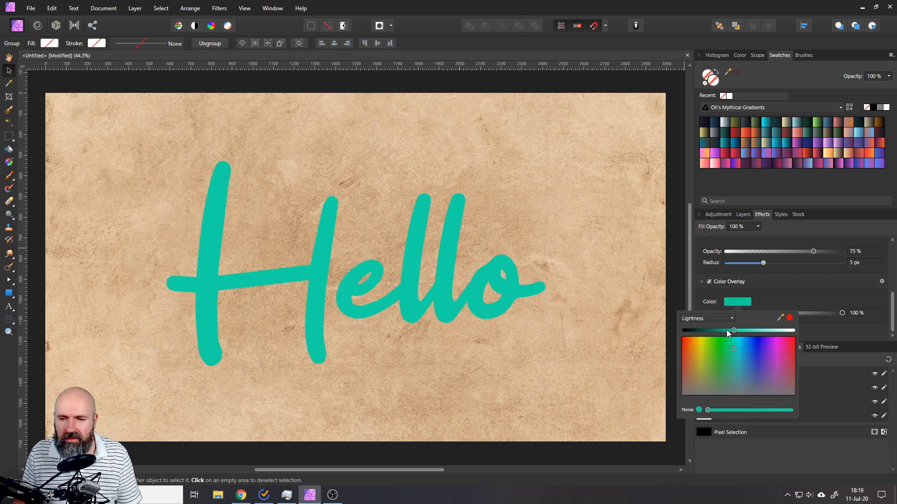
drag(733, 331, 714, 331)
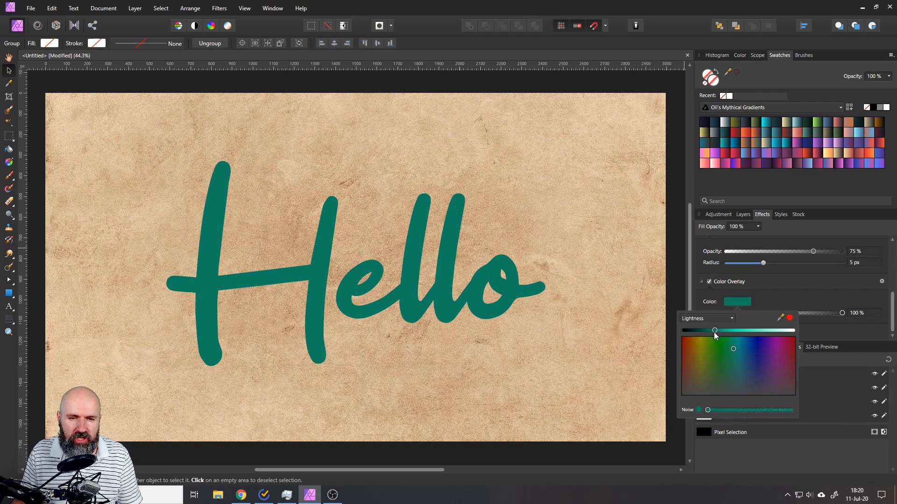
drag(714, 330, 707, 330)
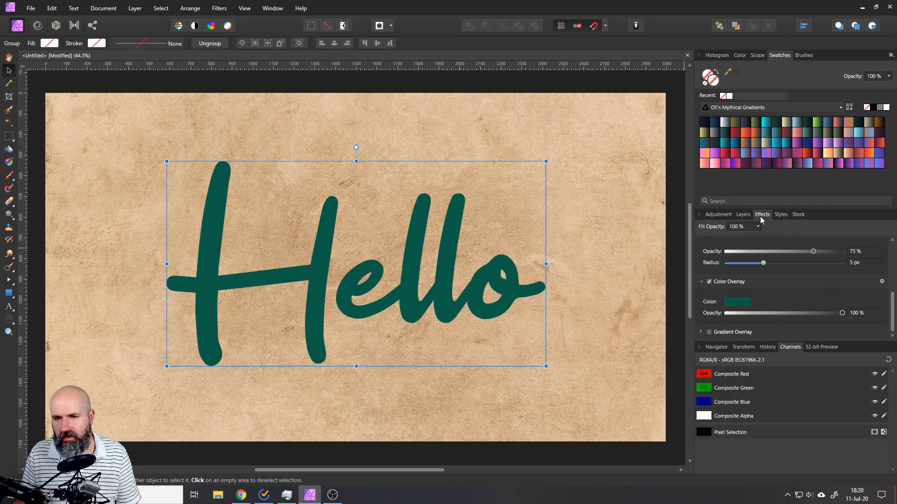
click(743, 214)
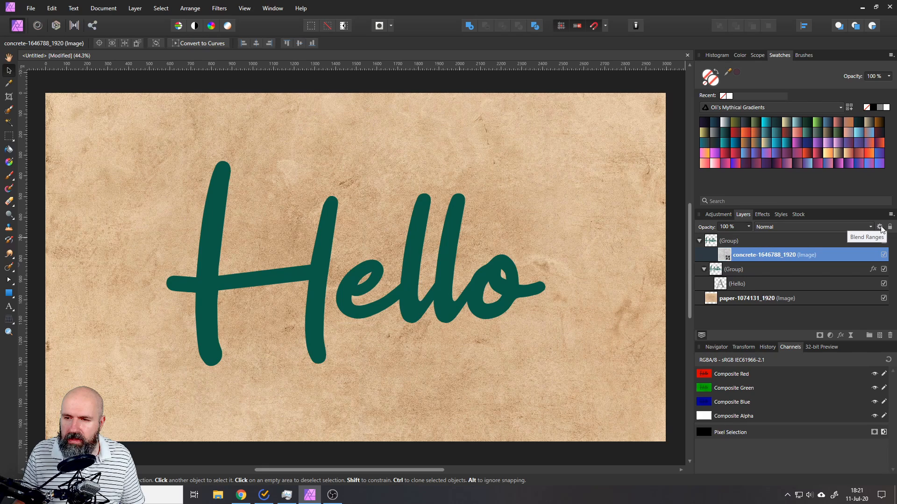
Shape the concrete layer's Source Layer blend range into a steep ramp around 74%
click(879, 227)
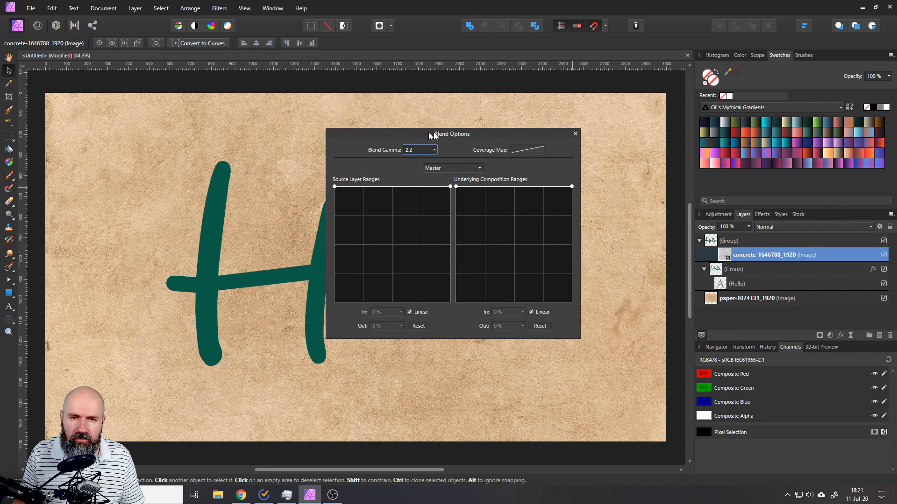
drag(451, 134, 611, 132)
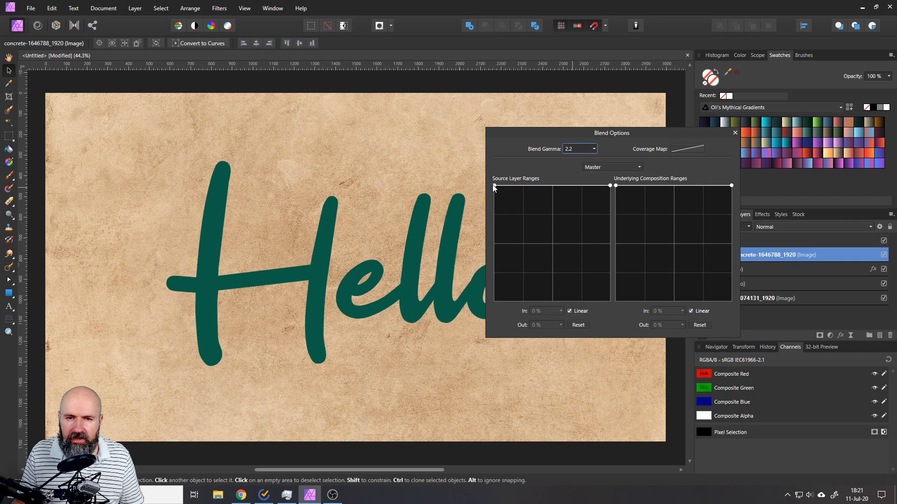
drag(494, 186, 520, 276)
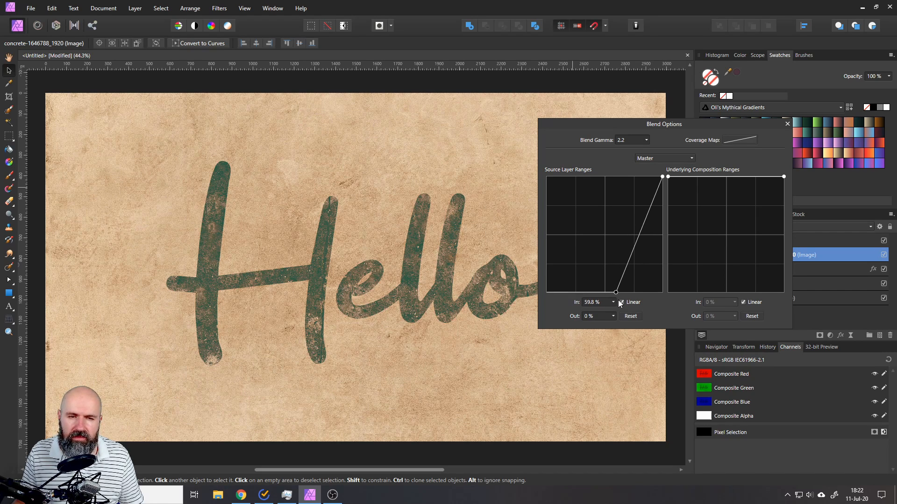
drag(615, 292, 617, 291)
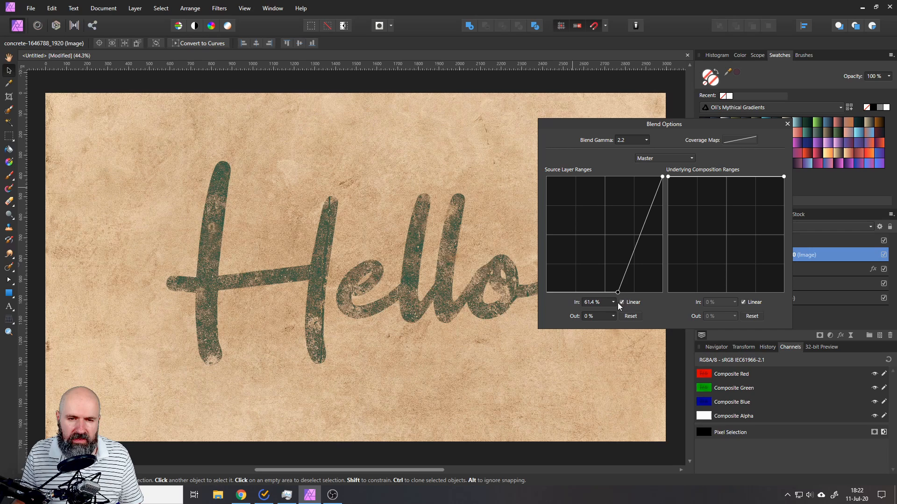
drag(617, 291, 661, 176)
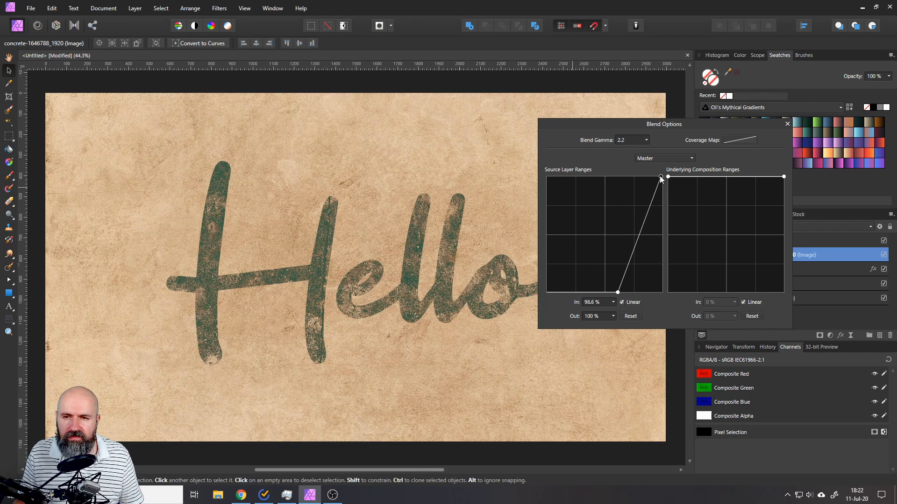
drag(661, 178, 627, 175)
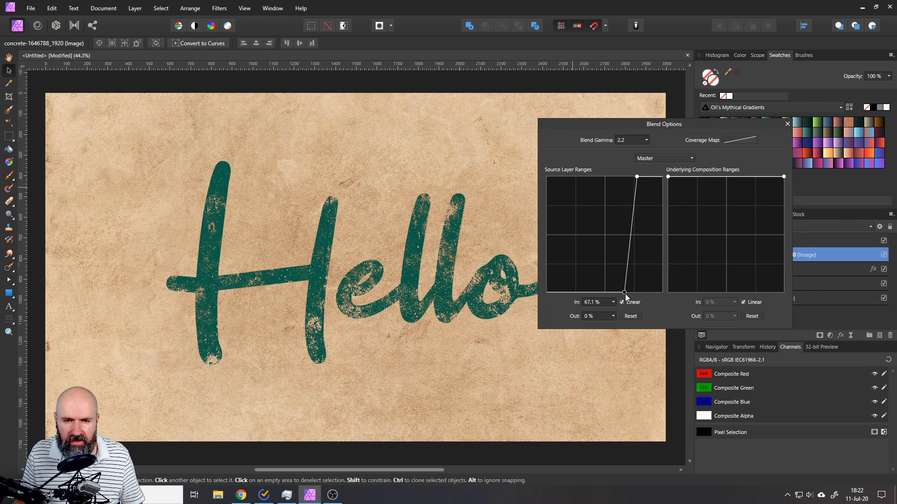
drag(624, 292, 636, 178)
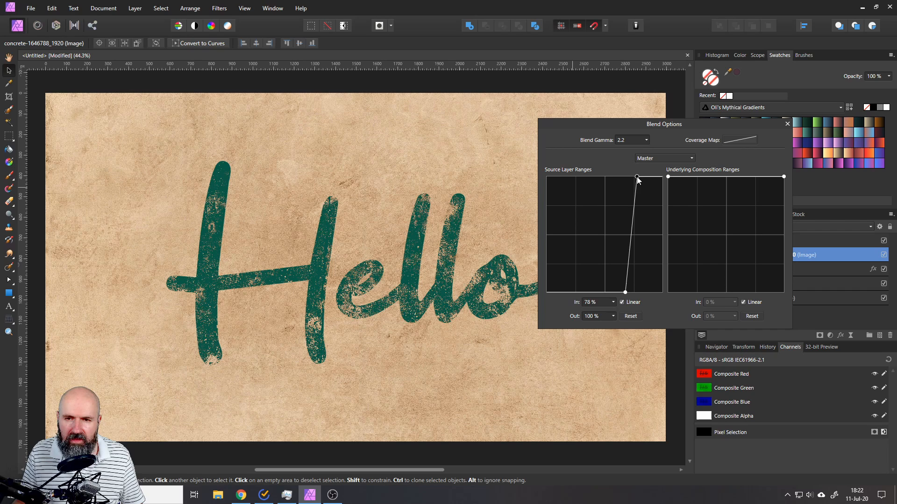
drag(636, 178, 654, 177)
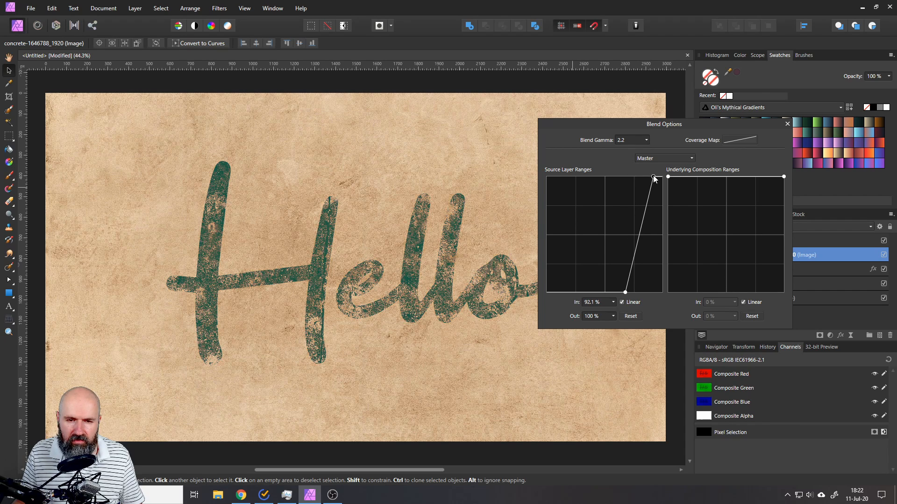
drag(654, 178, 642, 178)
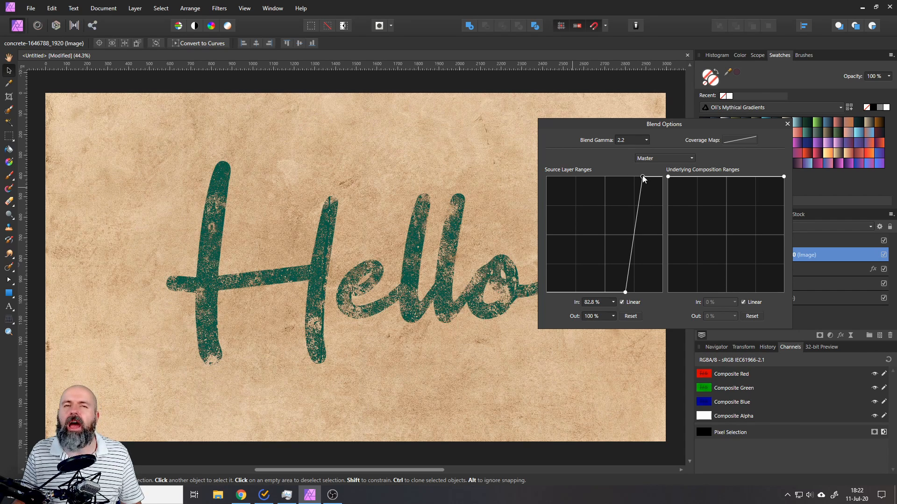
drag(643, 178, 635, 173)
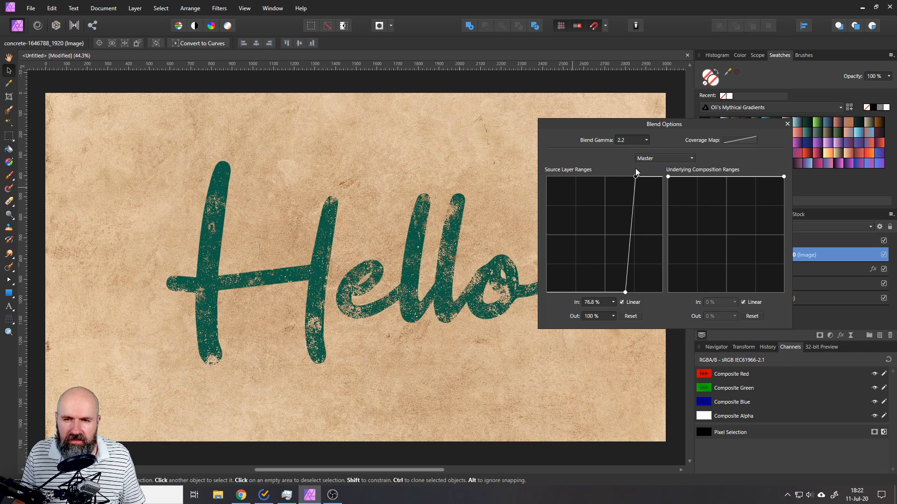
drag(635, 175, 629, 176)
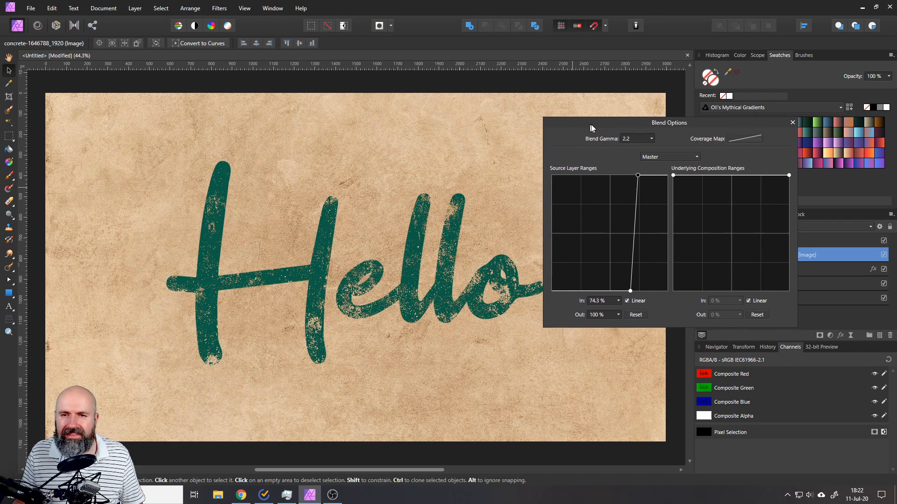
Set the outer concrete texture group to Multiply blending, then select the Hello group
click(792, 122)
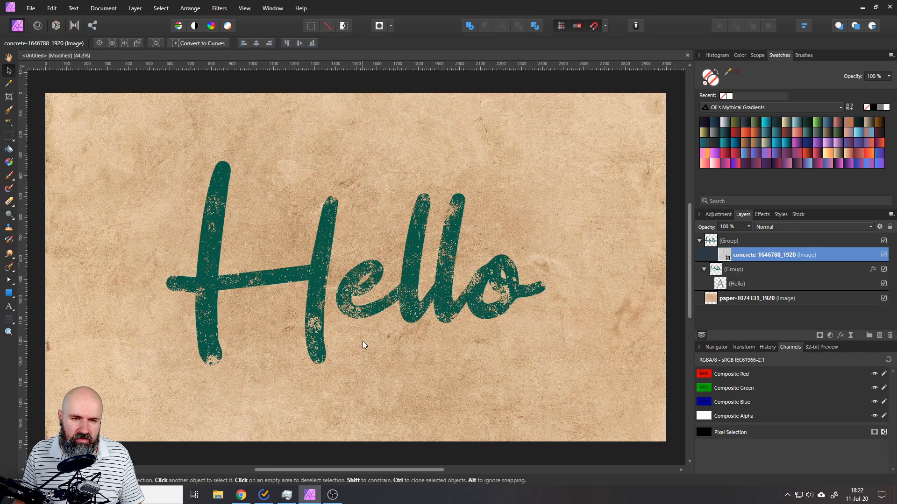
mouse_move(209, 229)
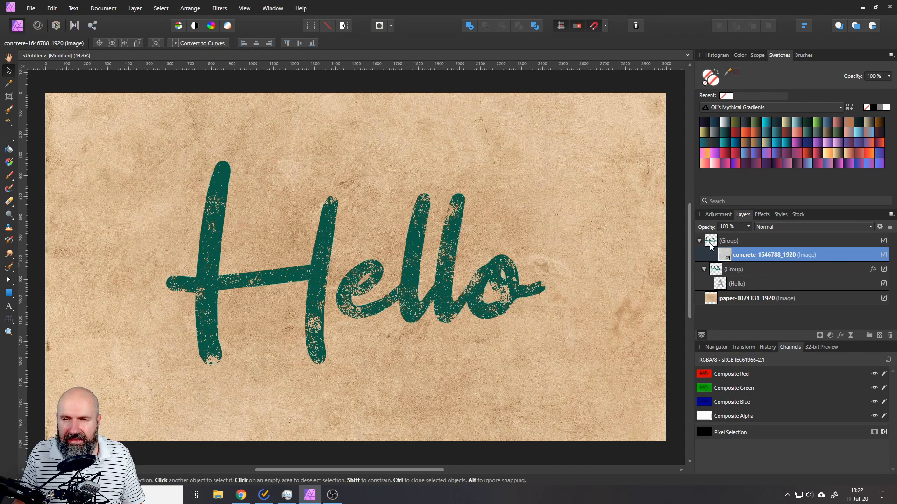
click(729, 241)
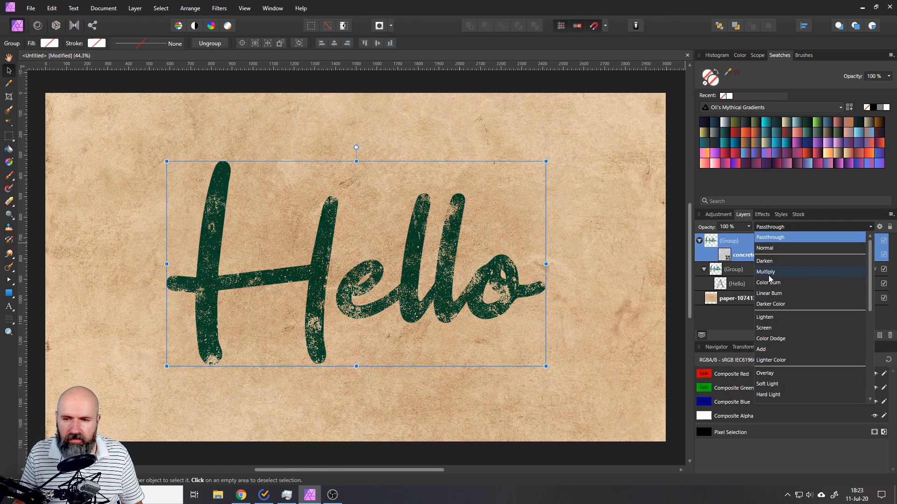
click(764, 328)
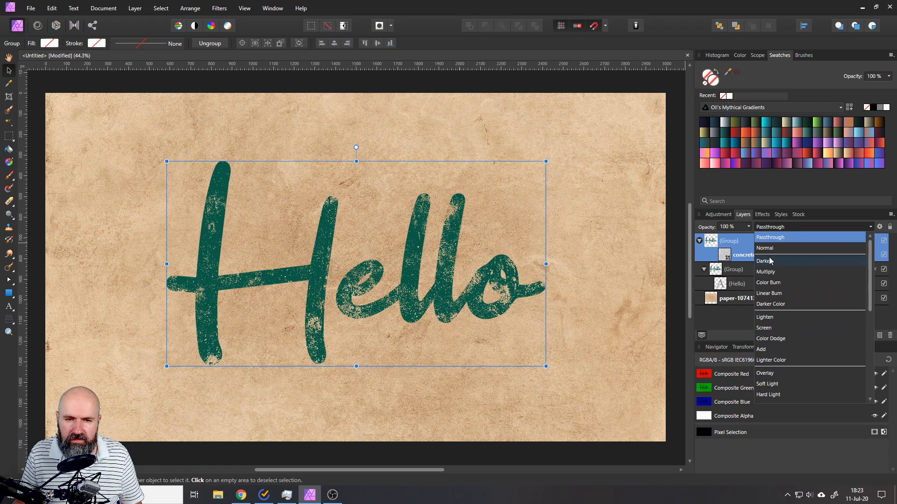
mouse_move(765, 272)
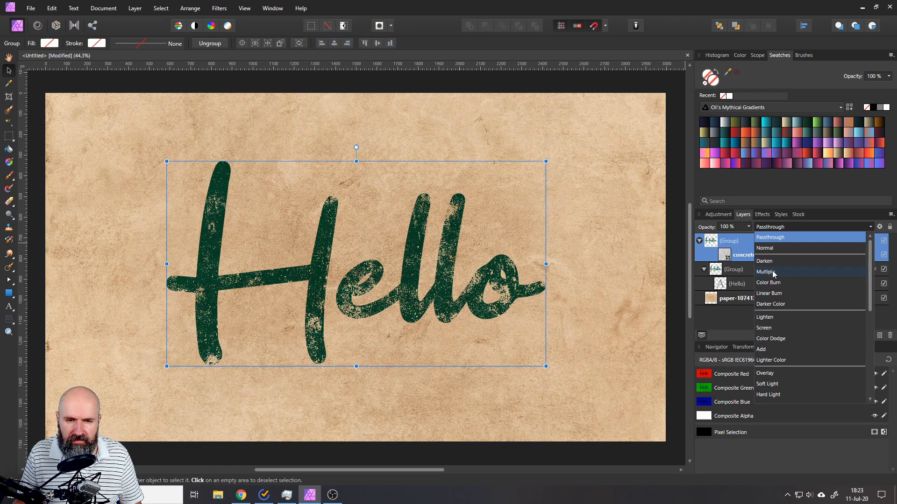
click(767, 271)
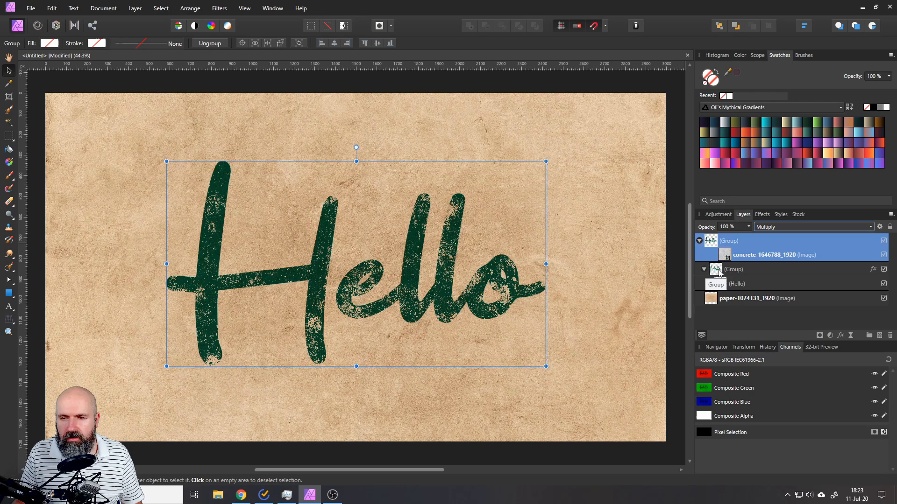
click(744, 269)
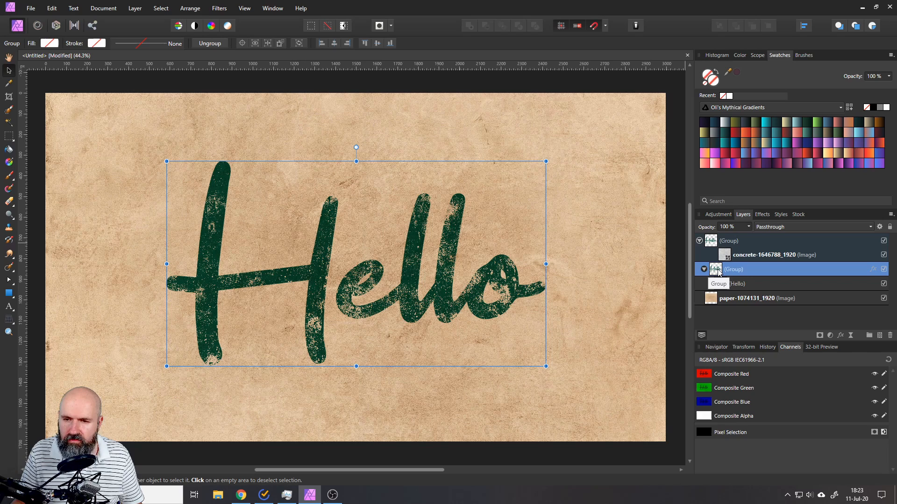
Recolour the Hello group's Color Overlay to a blue ink shade
click(762, 214)
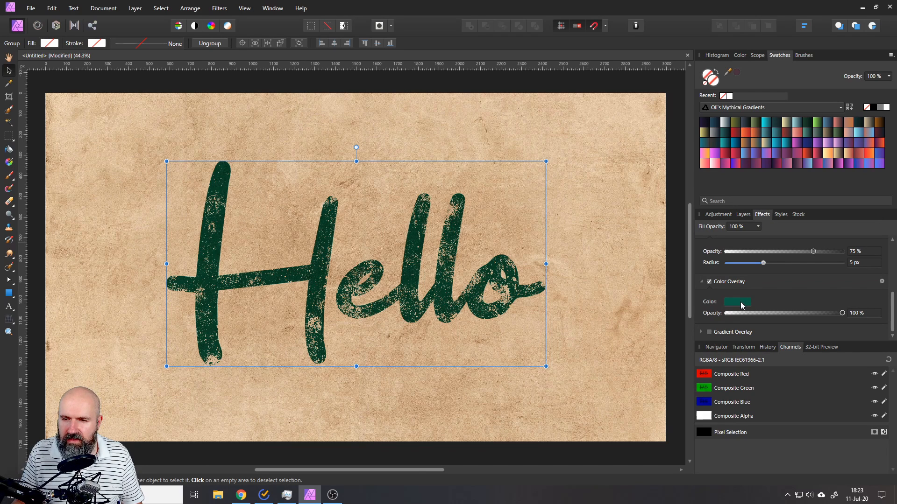
click(738, 302)
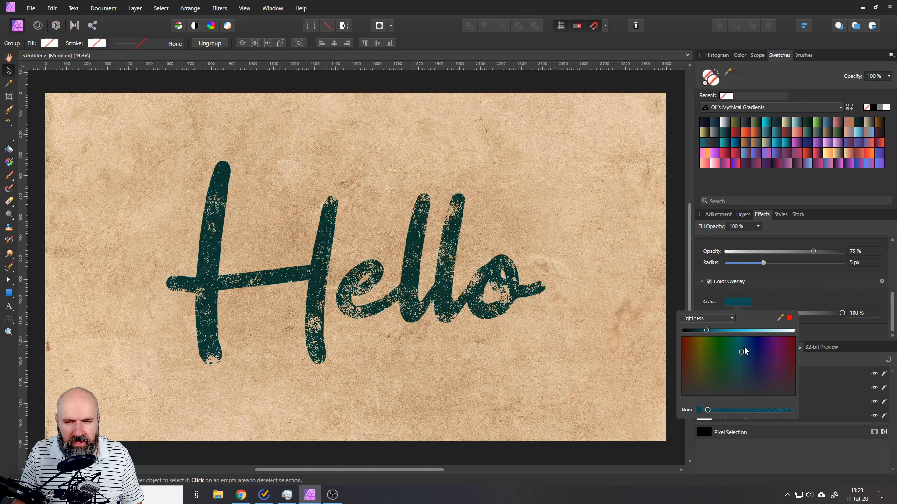
drag(706, 331, 724, 330)
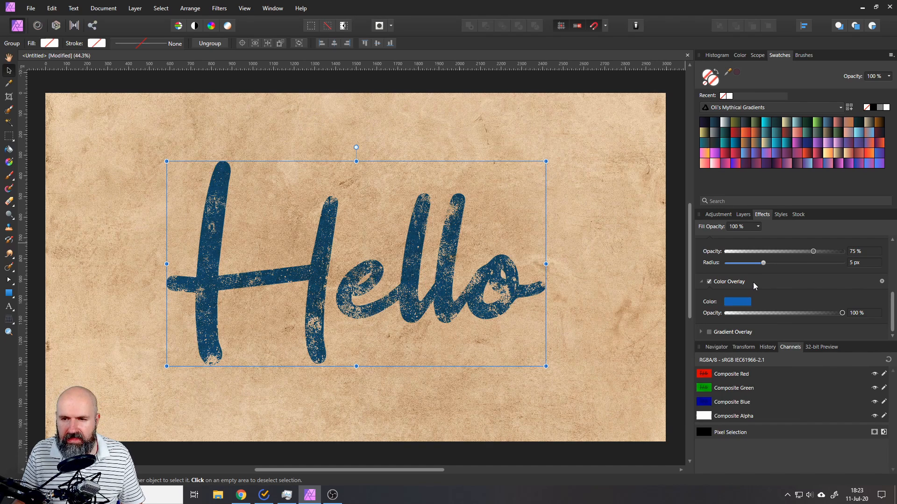
mouse_move(774, 214)
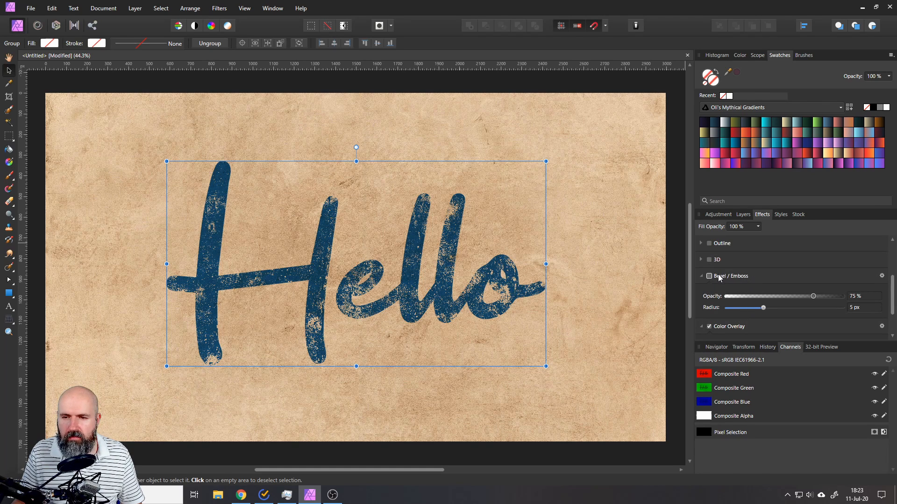
Tick Bevel/Emboss for the Hello group and open its cog settings dialog
click(708, 276)
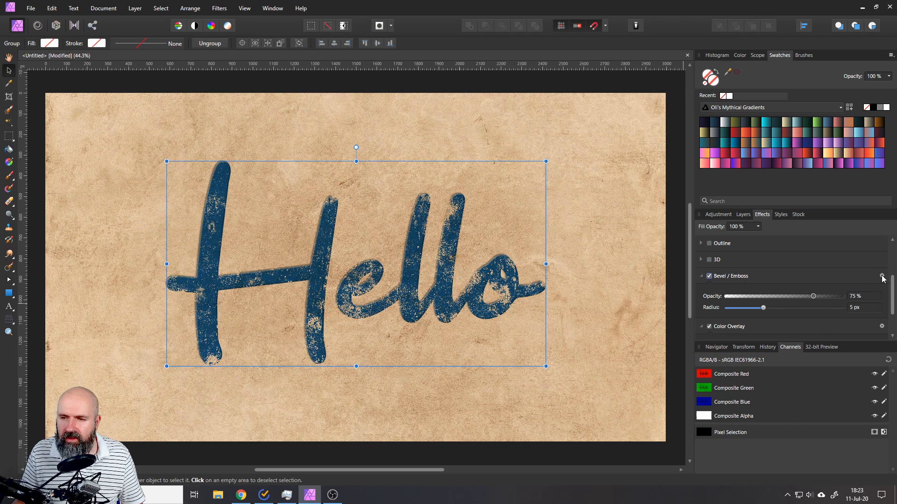
click(882, 276)
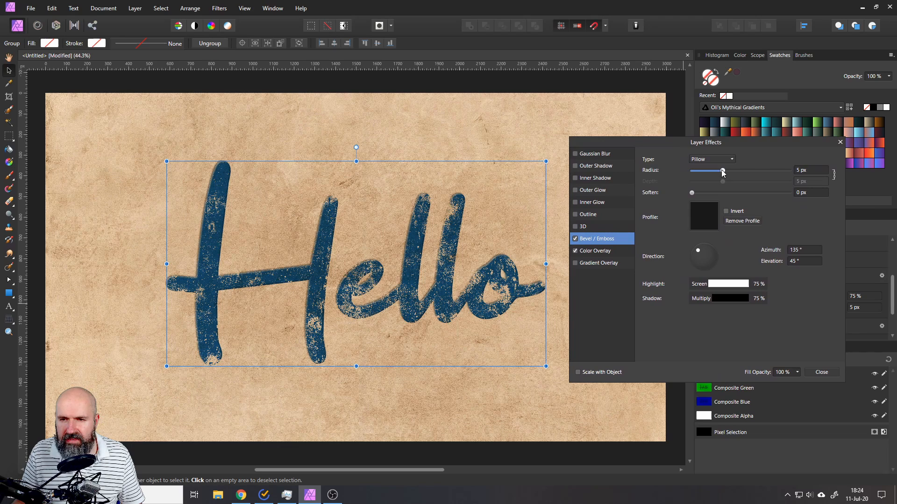
Shrink the bevel radius to nearly nothing and try different light directions on the dial
drag(722, 171, 705, 171)
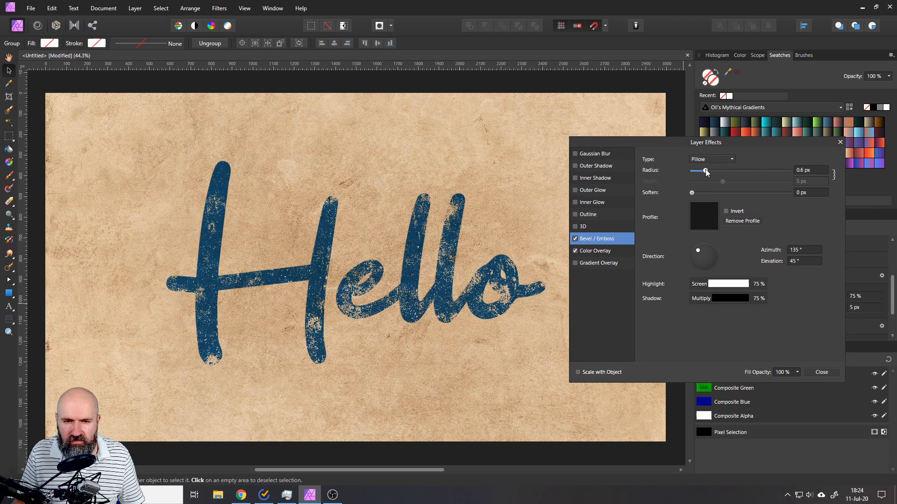
drag(705, 172, 711, 171)
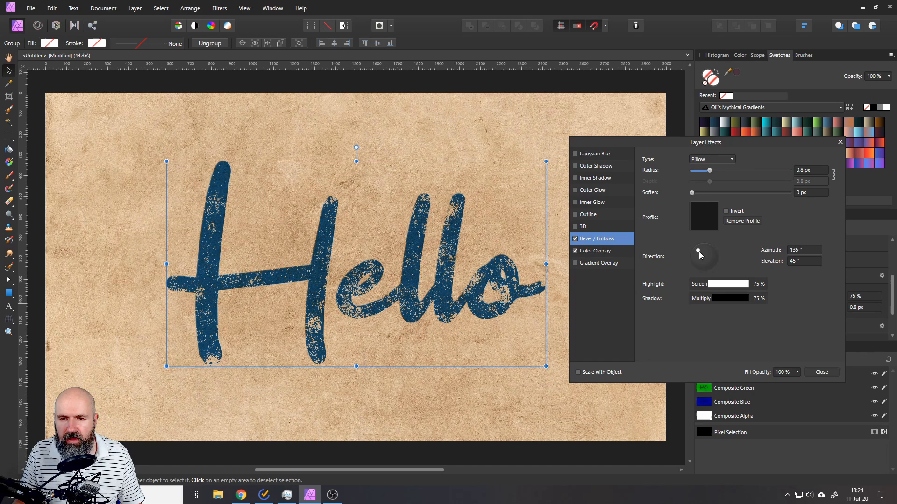
drag(697, 252, 710, 269)
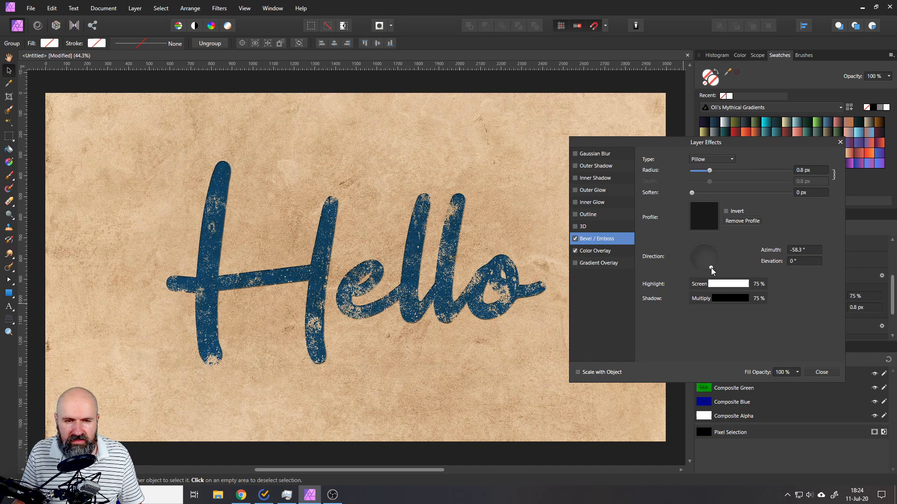
drag(712, 269, 698, 267)
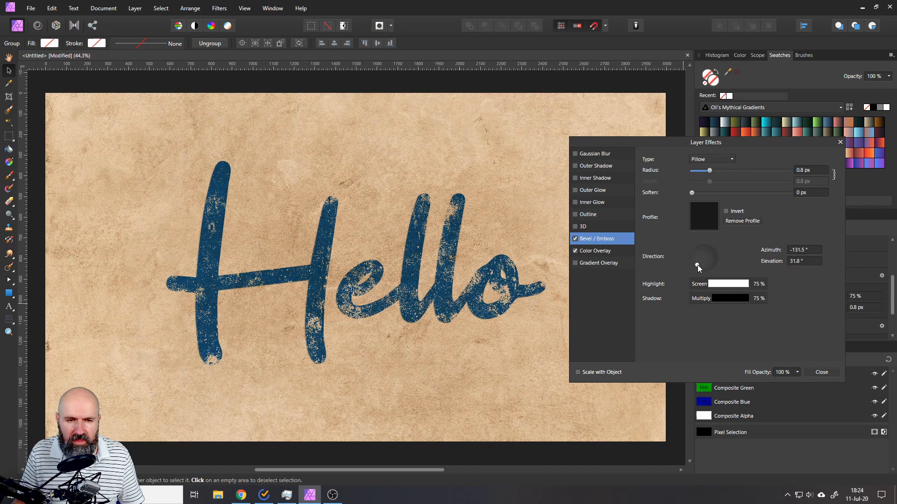
drag(698, 269, 699, 262)
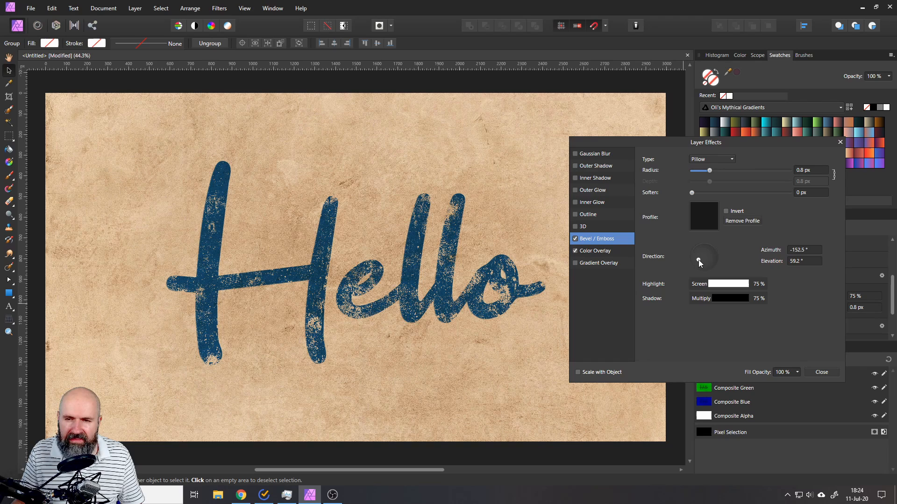
drag(696, 264, 717, 255)
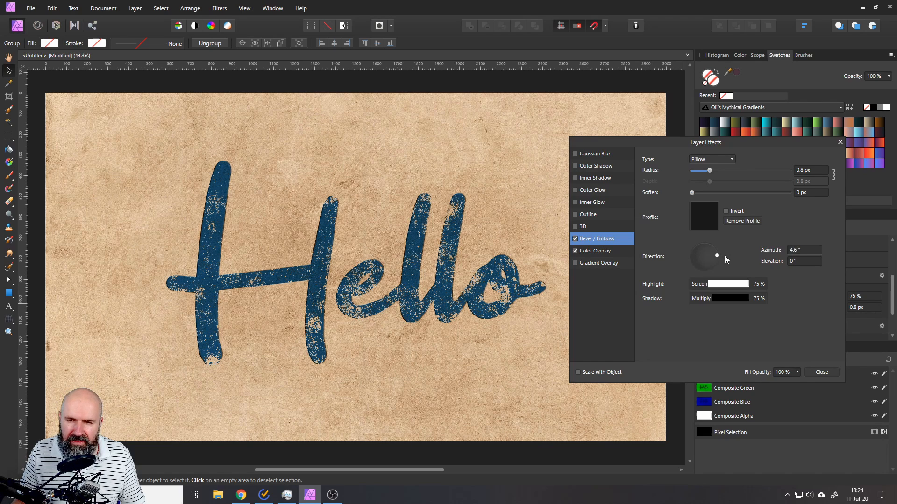
drag(716, 255, 697, 263)
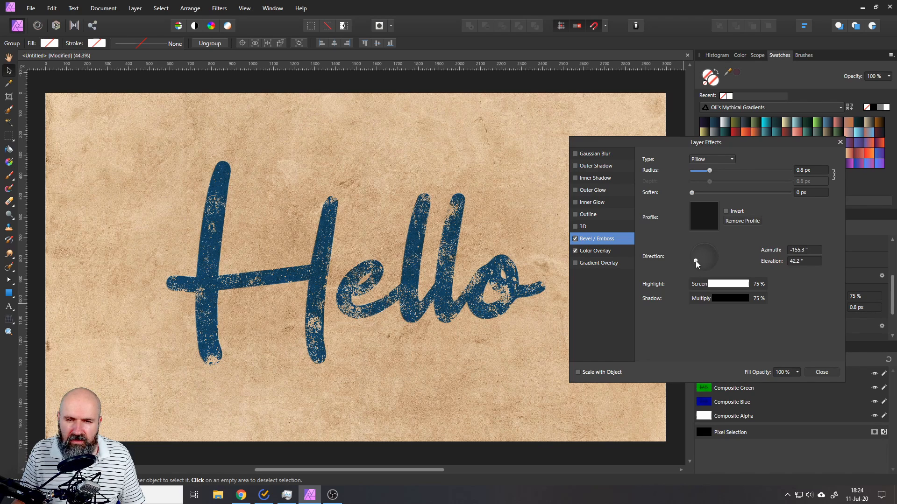
drag(697, 265, 698, 261)
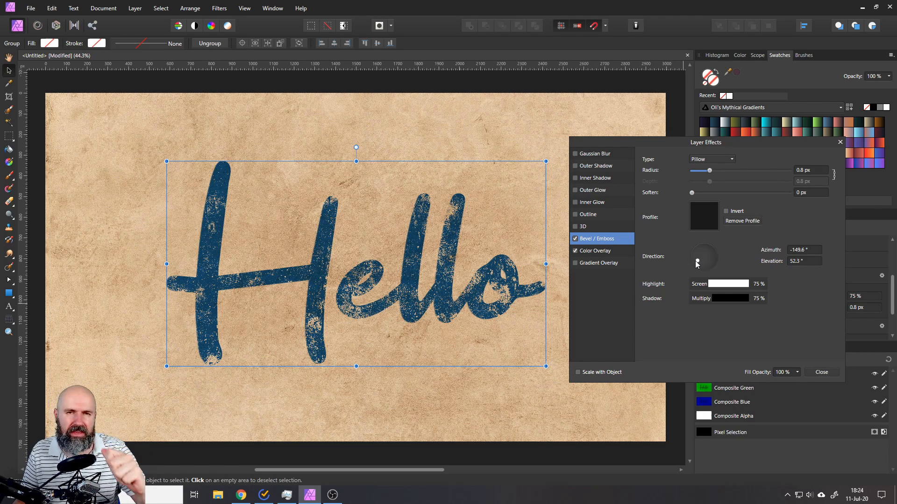
Light the bevel from the lower left with a 1 px radius and close Layer Effects
drag(696, 263, 703, 269)
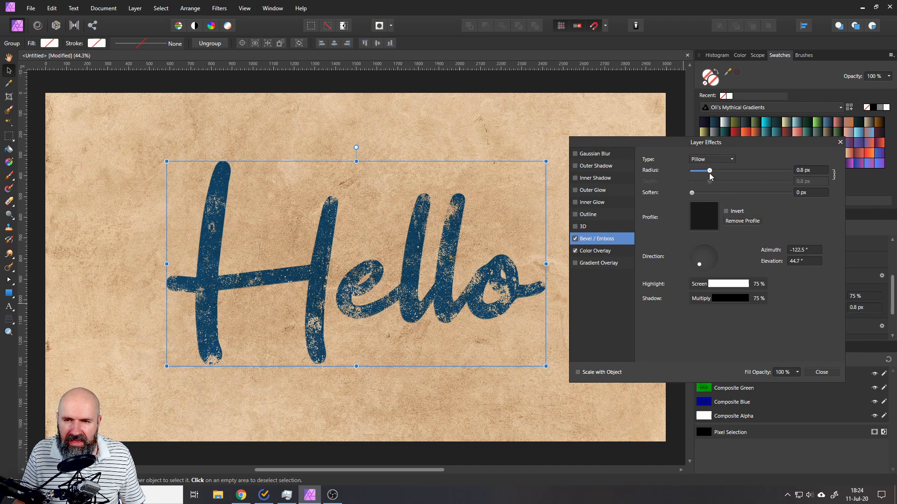
drag(709, 170, 718, 170)
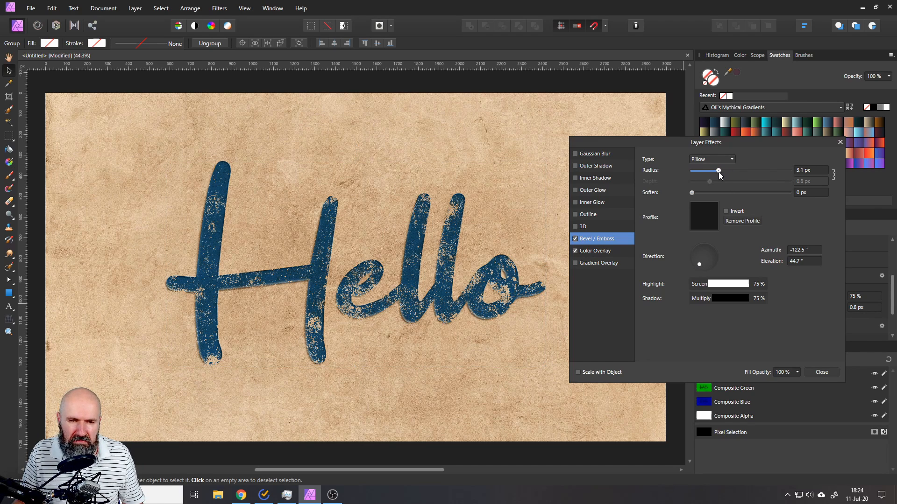
drag(718, 171, 713, 171)
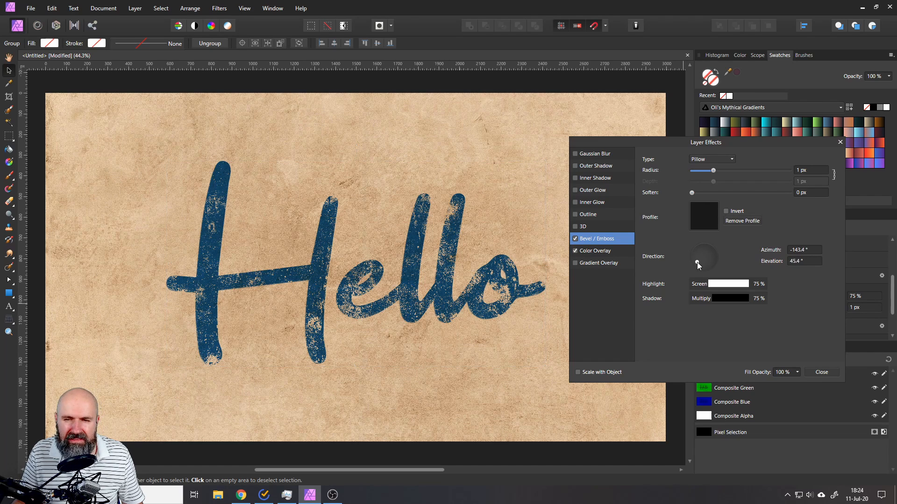
drag(700, 260, 699, 263)
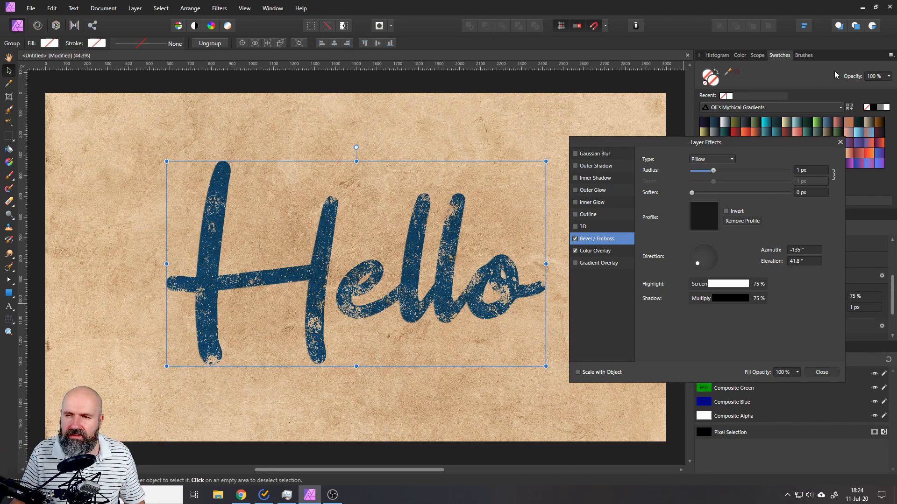
click(821, 372)
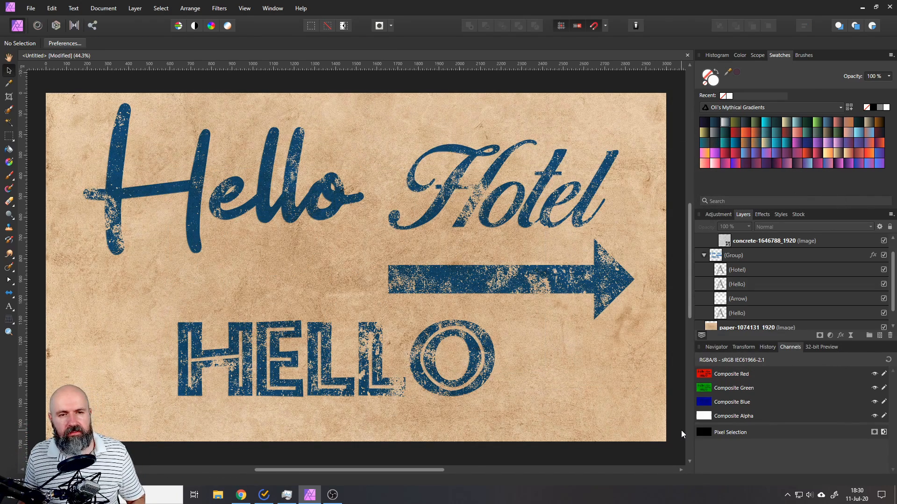